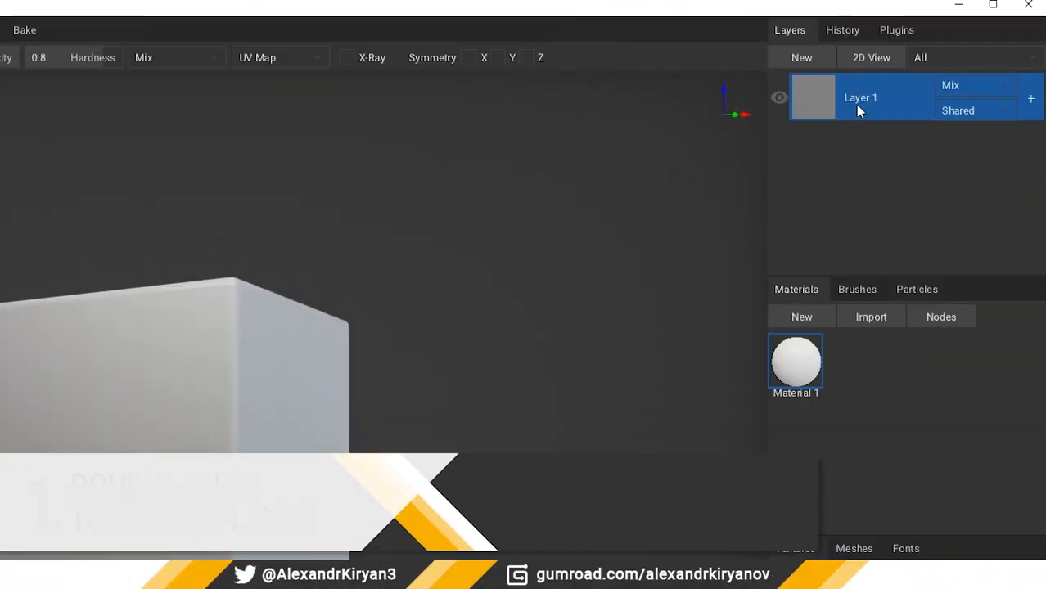
Begin editing the name of Layer 1 in the Layers panel
{"action": "double_click", "coordinate": [861, 98]}
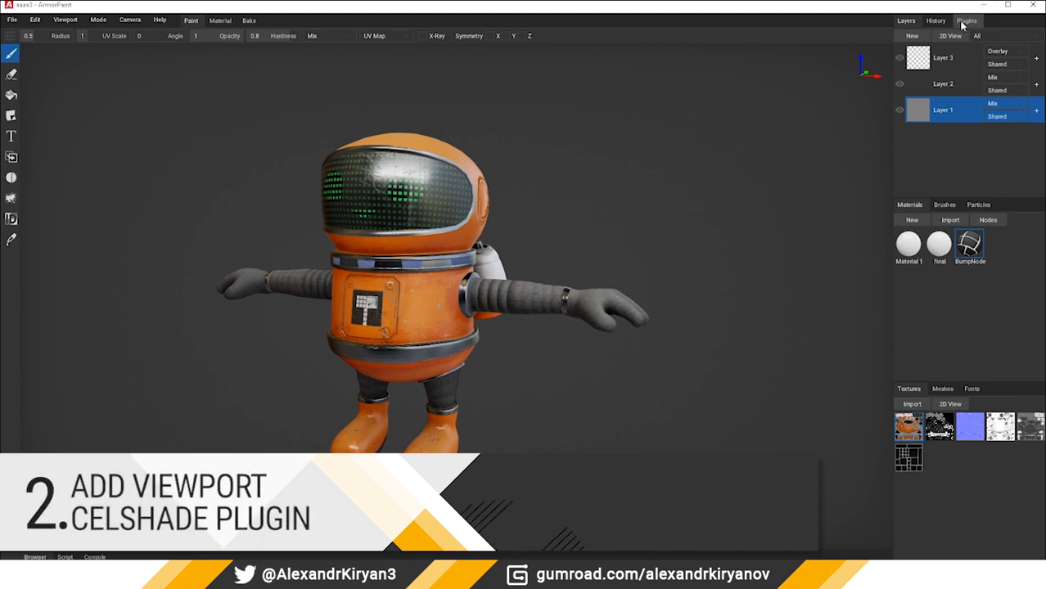
Enable the import_celshade viewport plugin from the Plugins manager for toon shading
{"action": "left_click", "coordinate": [965, 20]}
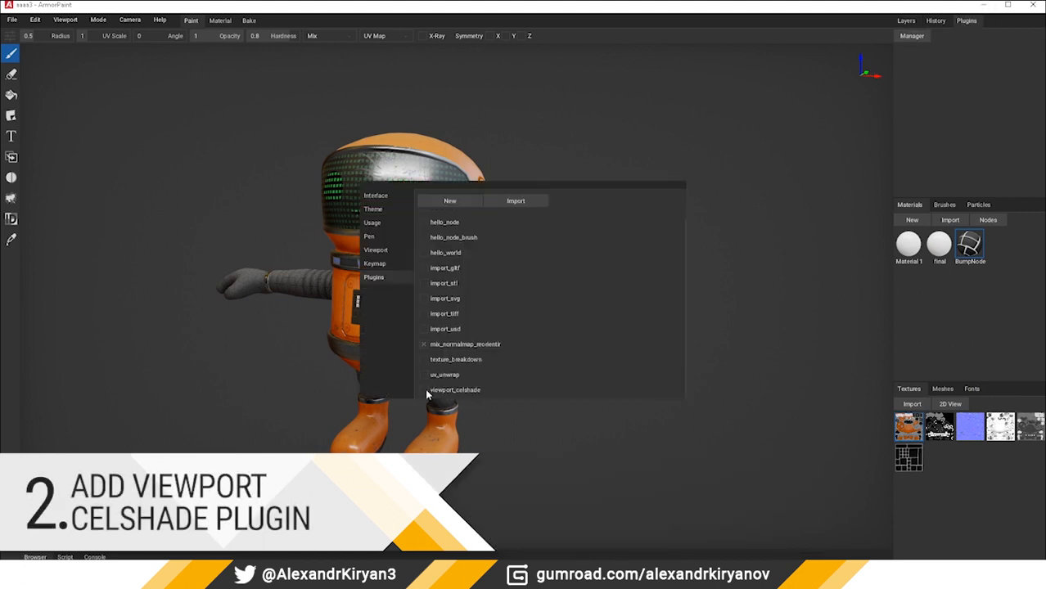
{"action": "left_click", "coordinate": [454, 389]}
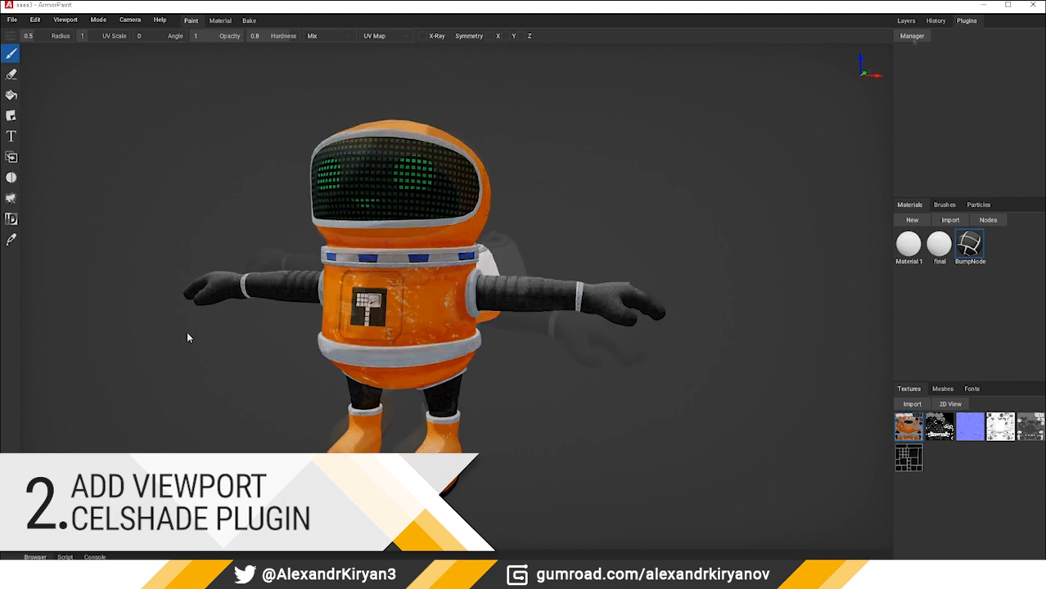
{"action": "left_click", "coordinate": [965, 23]}
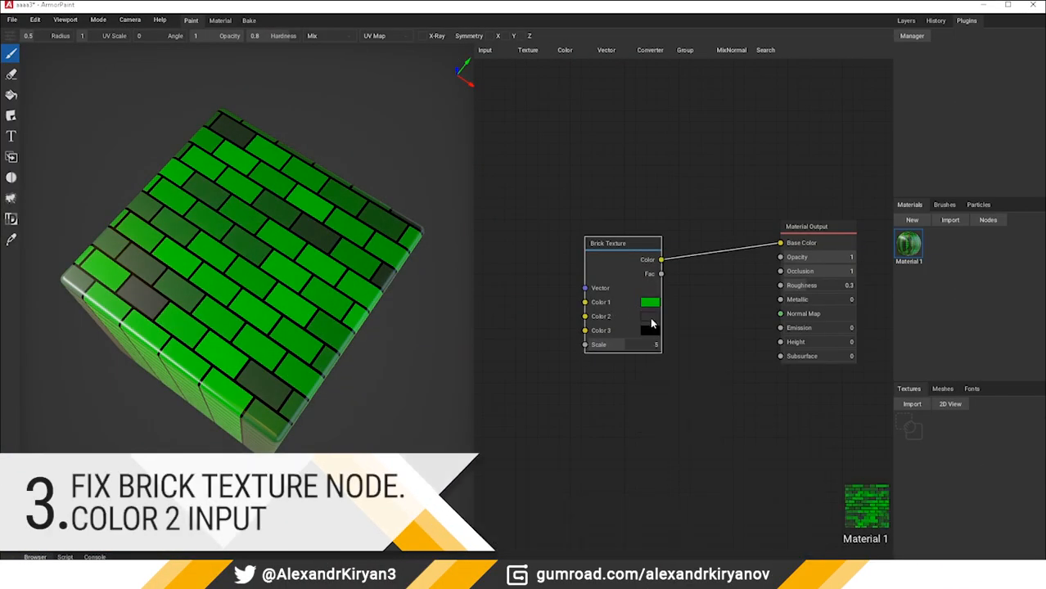
Review GitHub pull request #744 fixing Brick Texture's Color 2 and the contributor's profile
{"action": "left_click", "coordinate": [650, 316]}
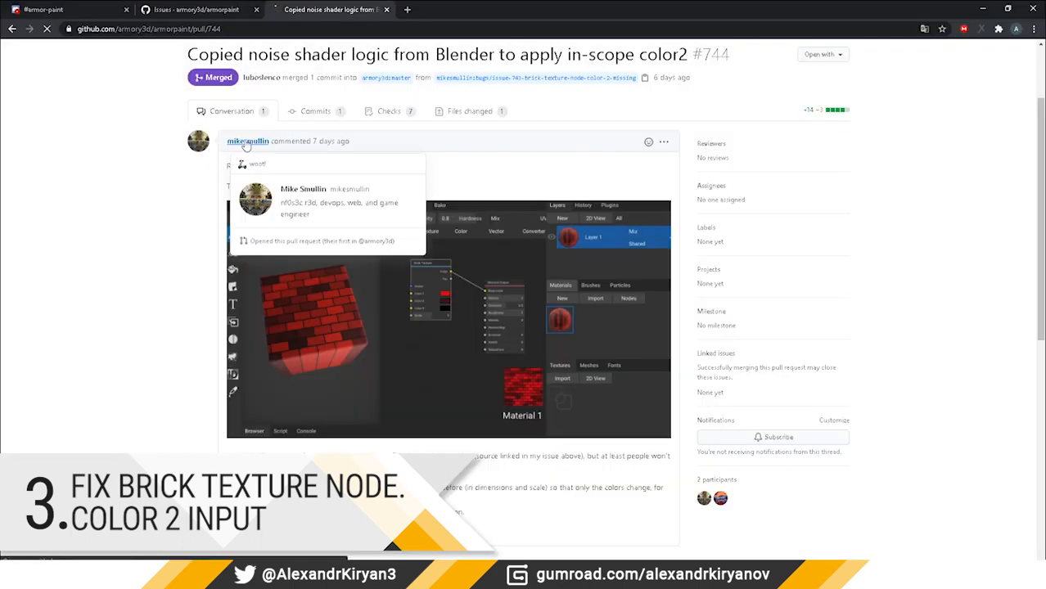
{"action": "left_click", "coordinate": [247, 140]}
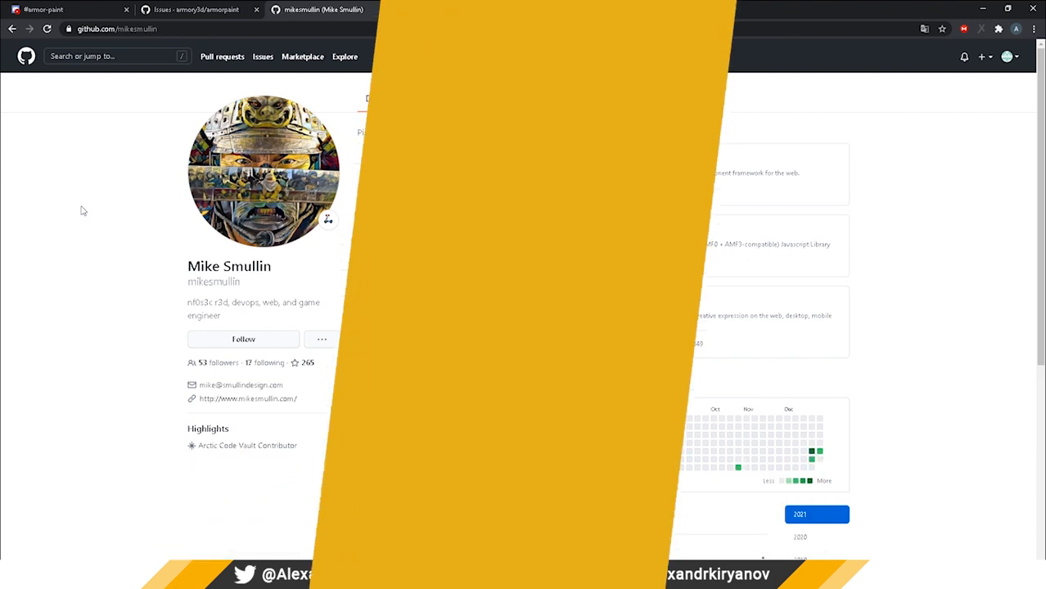
{"action": "left_click", "coordinate": [682, 49]}
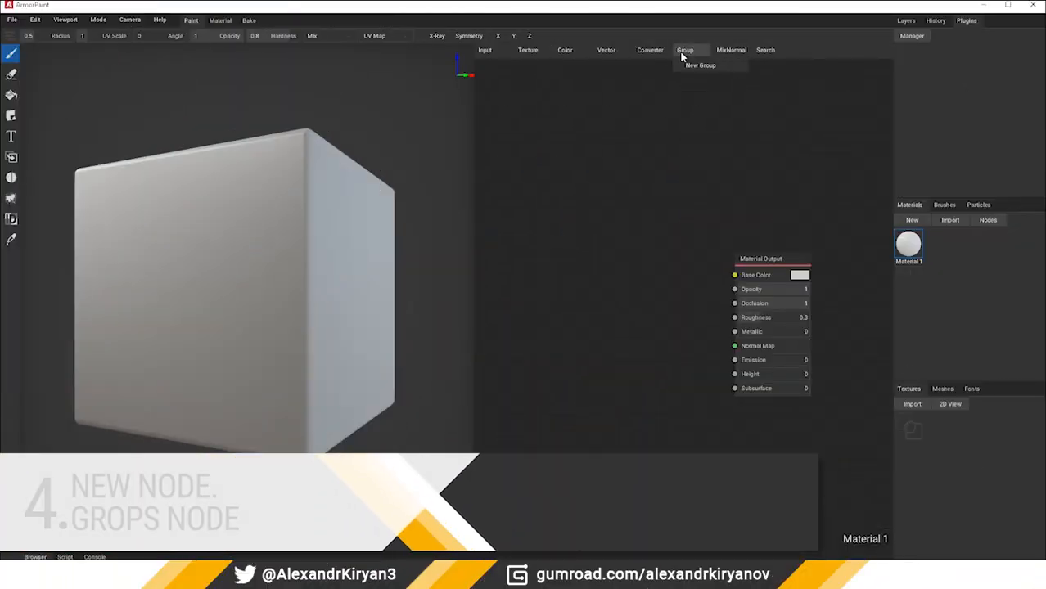
Create a new node group and add an input socket on its Group Input node
{"action": "left_click", "coordinate": [709, 66]}
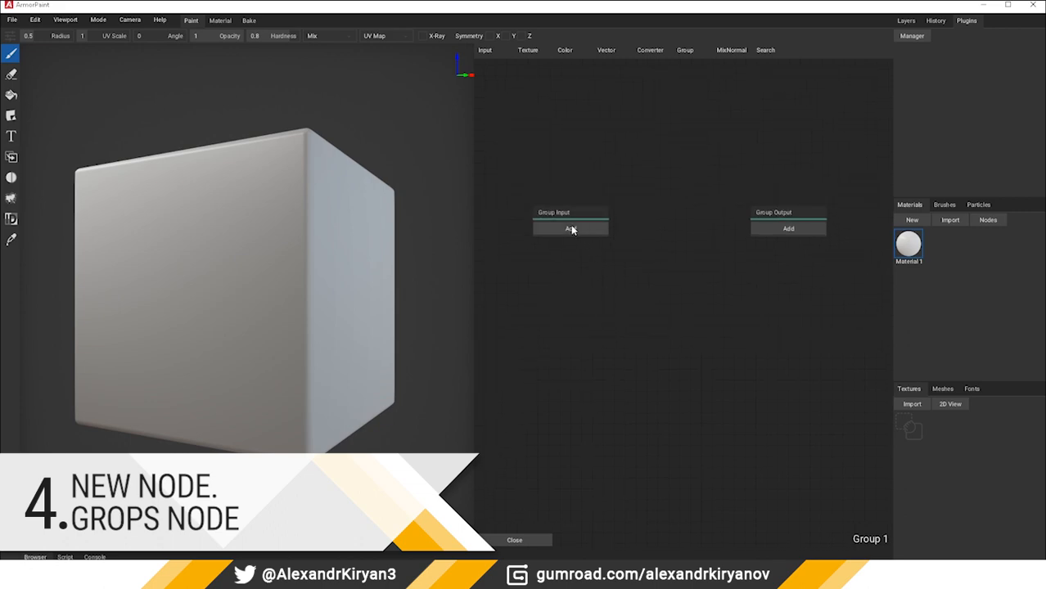
{"action": "left_click", "coordinate": [569, 229]}
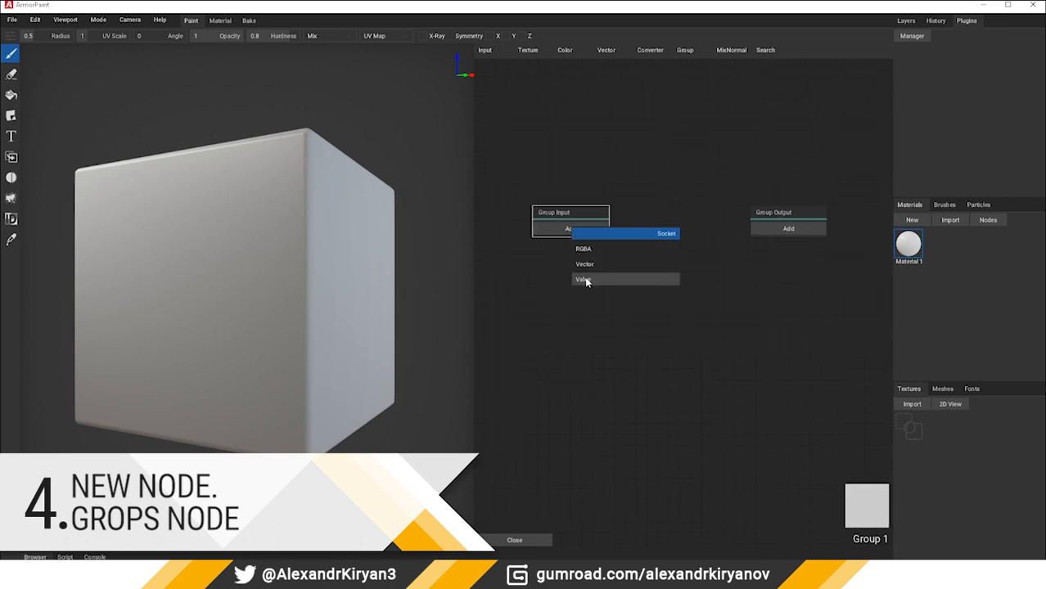